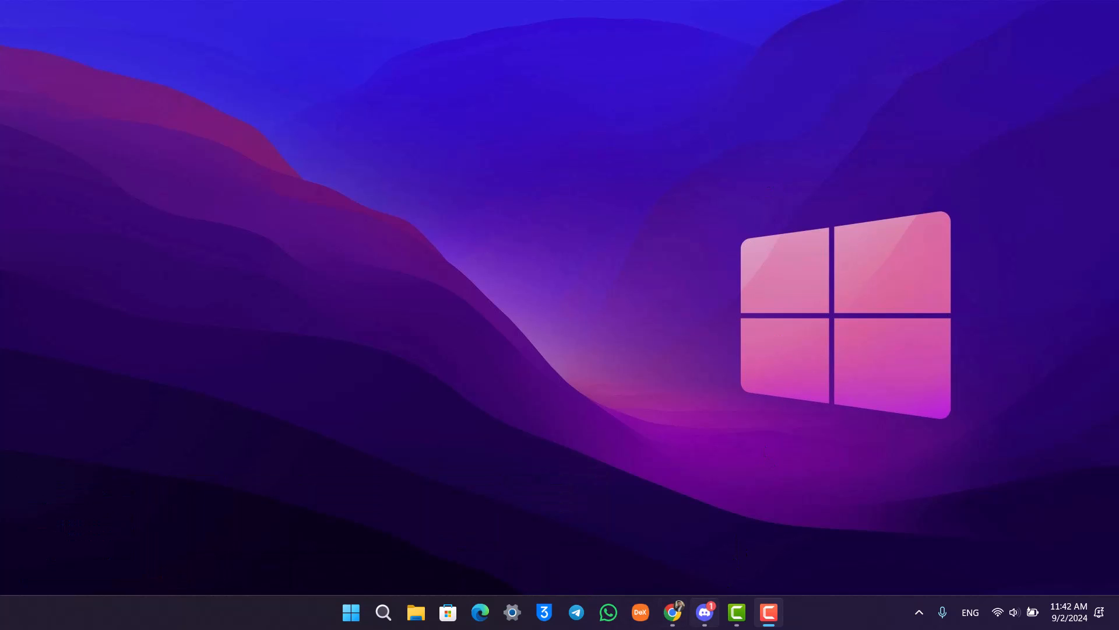
Step: Launch Discord so the new server's general channel welcome screen appears
{"action": "left_click", "coordinate": [703, 612]}
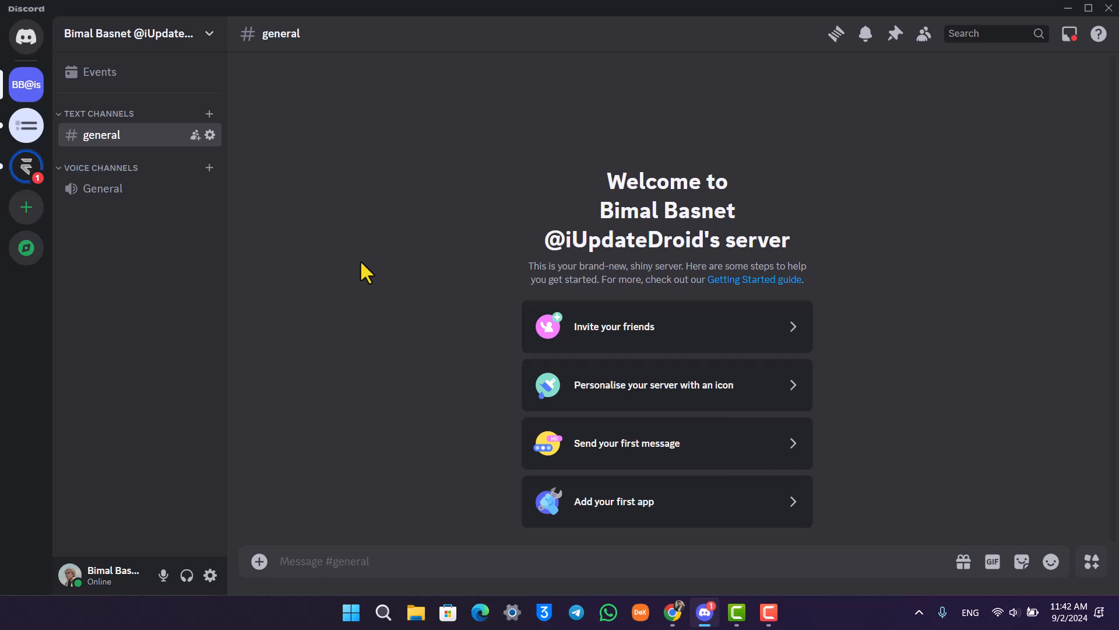
{"action": "mouse_move", "coordinate": [320, 283]}
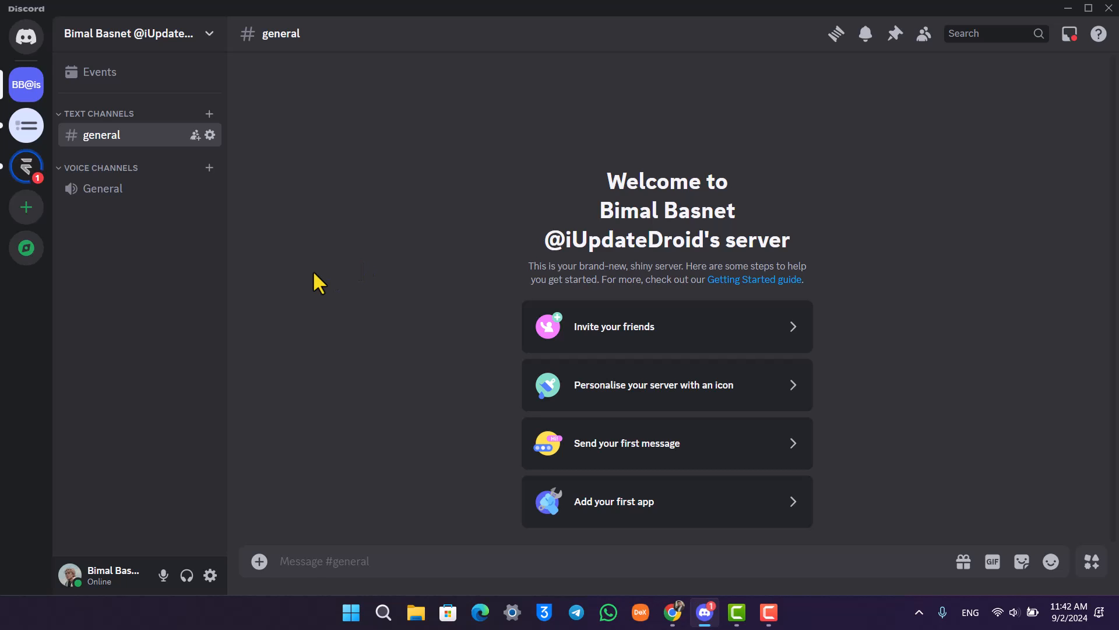
{"action": "mouse_move", "coordinate": [27, 126]}
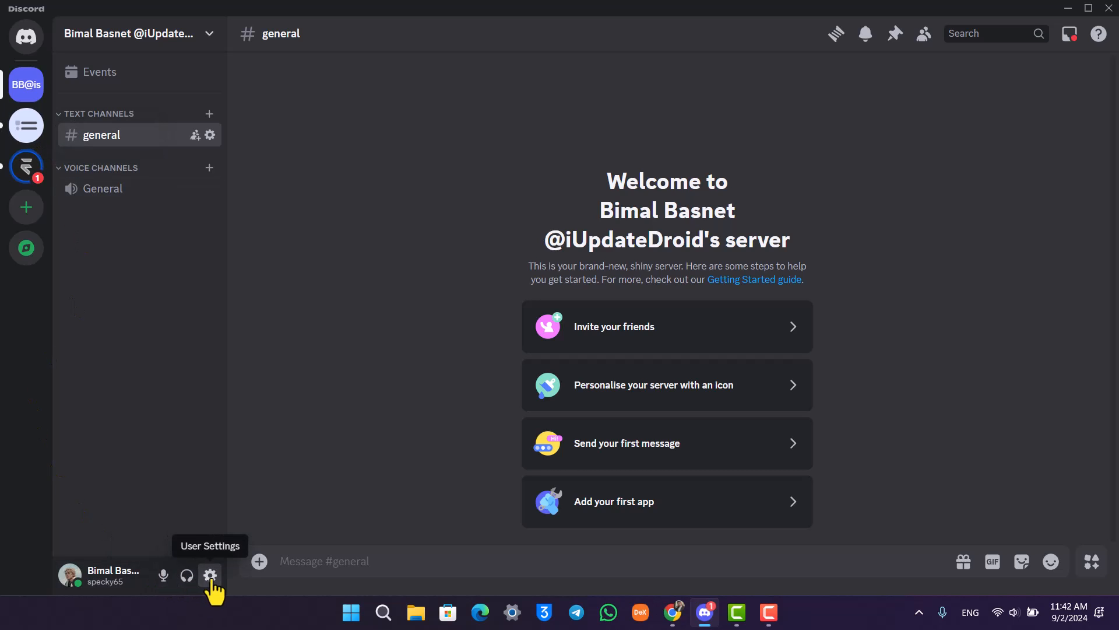
Step: Reach the 'Request all of my data' section in Privacy & Safety user settings
{"action": "left_click", "coordinate": [210, 575]}
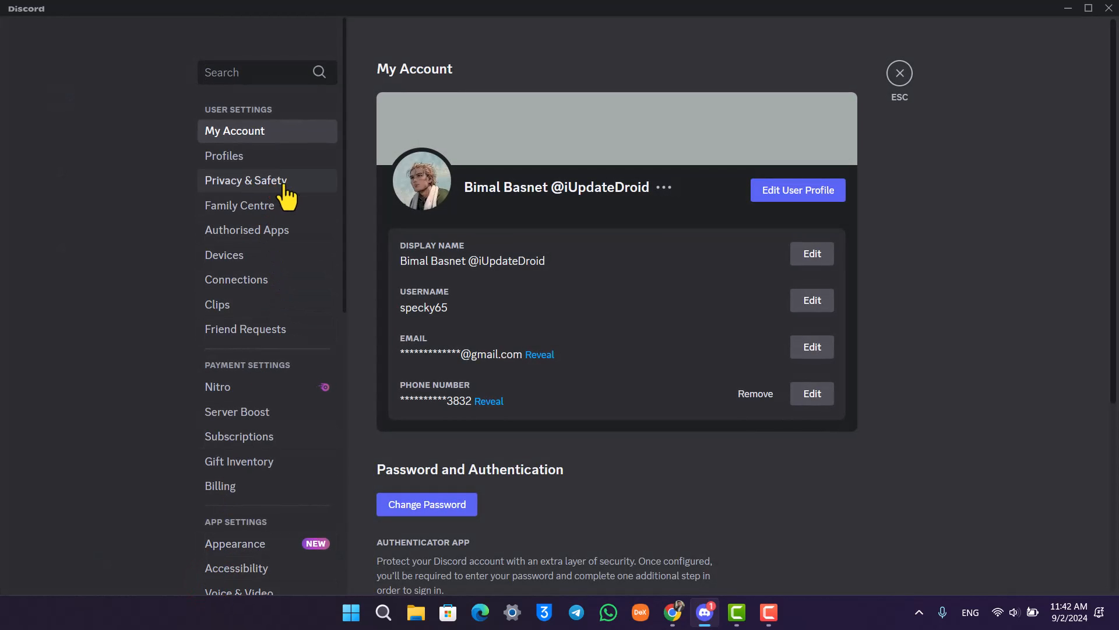
{"action": "left_click", "coordinate": [246, 179]}
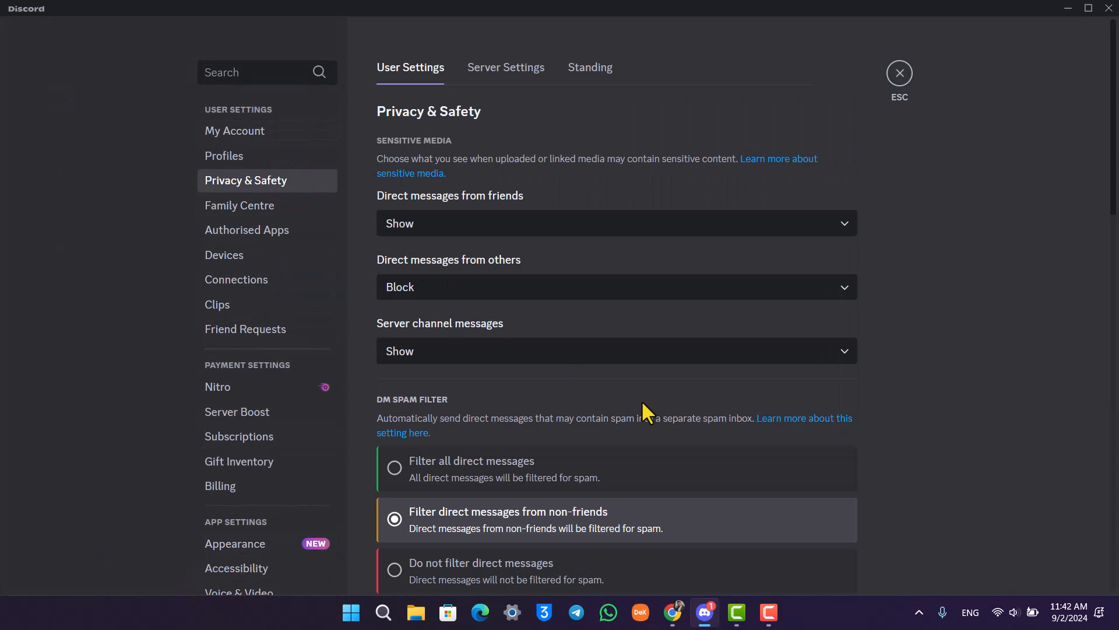
{"action": "scroll", "scroll_direction": "down", "scroll_amount": 3}
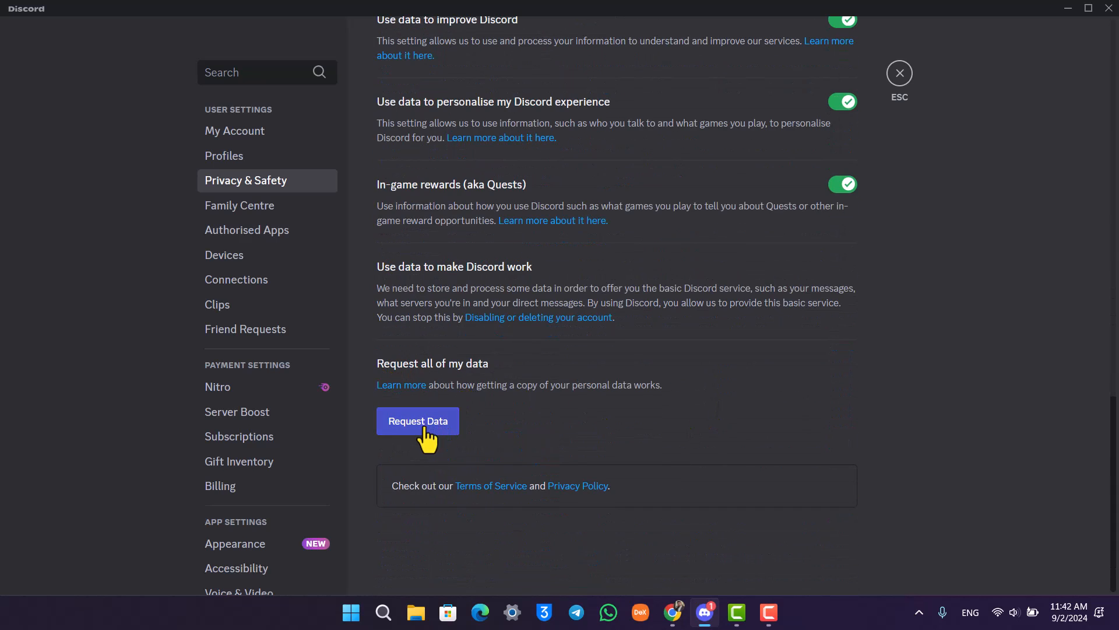
Step: Request a data copy covering only Messages and dismiss the confirmation
{"action": "left_click", "coordinate": [417, 420]}
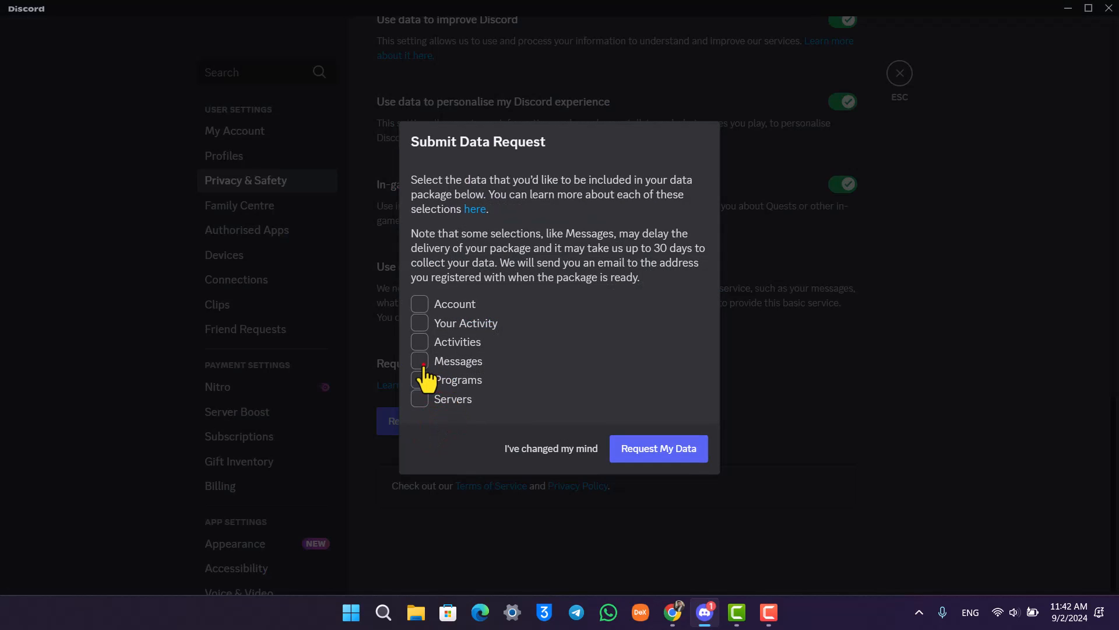
{"action": "left_click", "coordinate": [420, 360]}
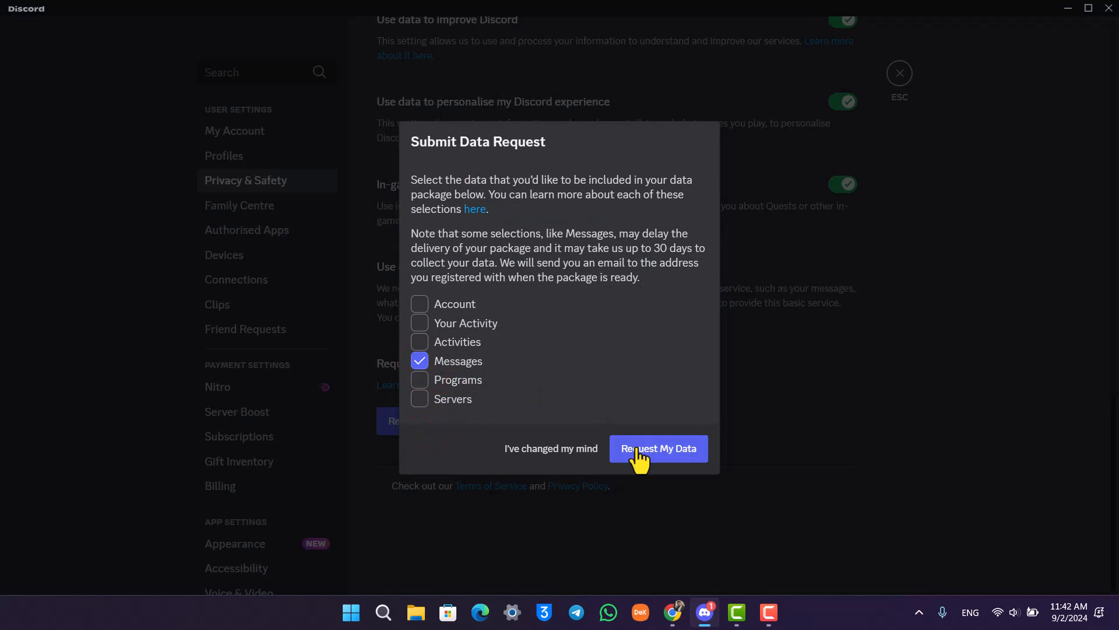
{"action": "left_click", "coordinate": [657, 448]}
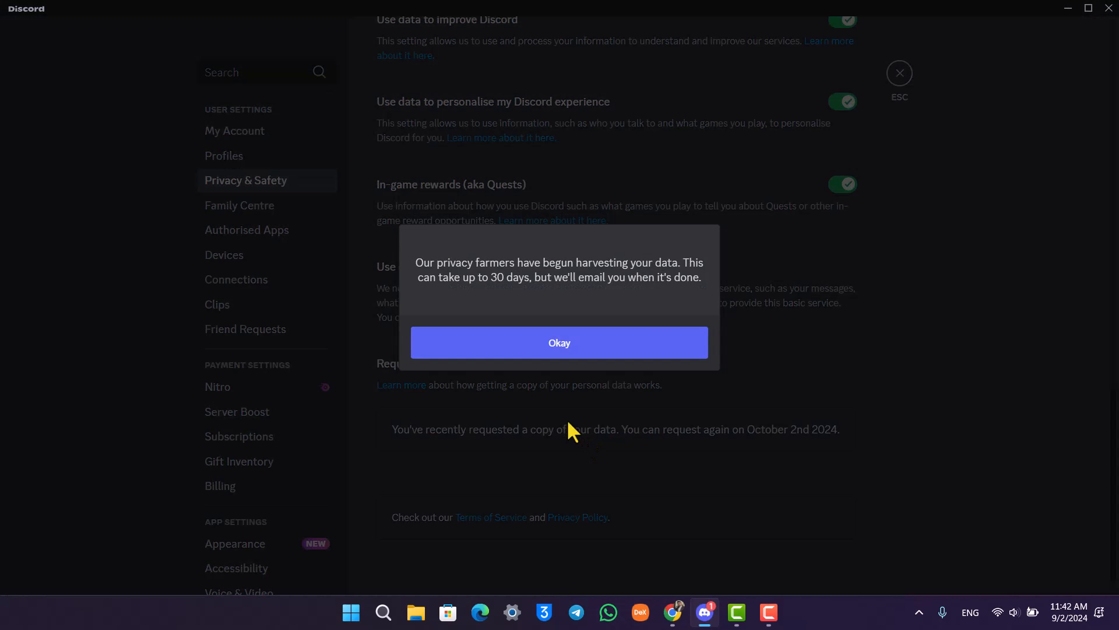
{"action": "mouse_move", "coordinate": [427, 275]}
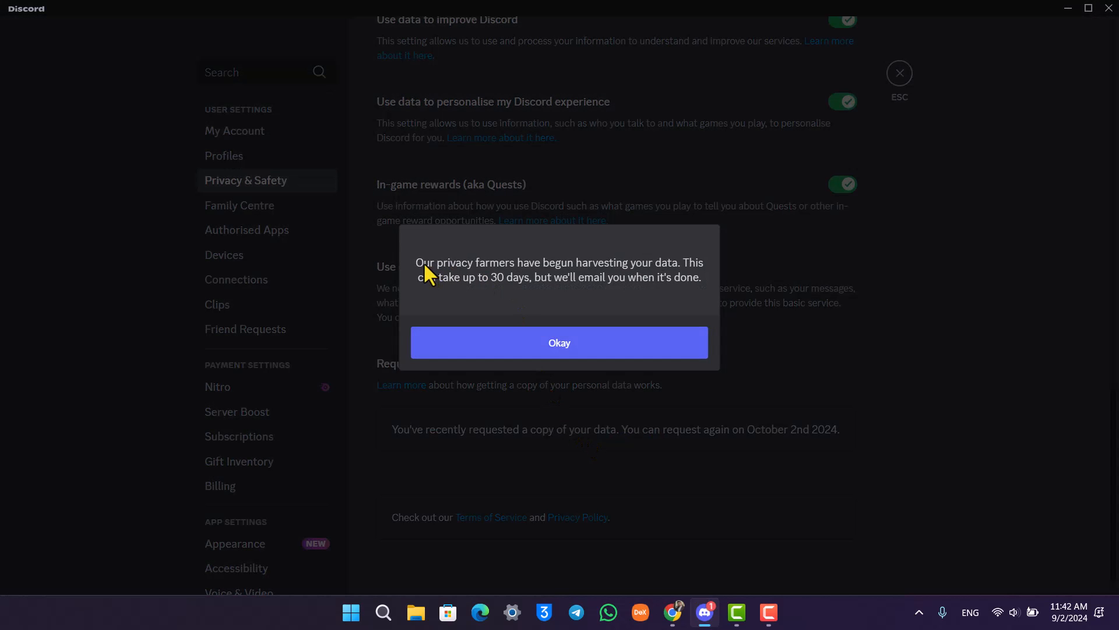
{"action": "mouse_move", "coordinate": [555, 295]}
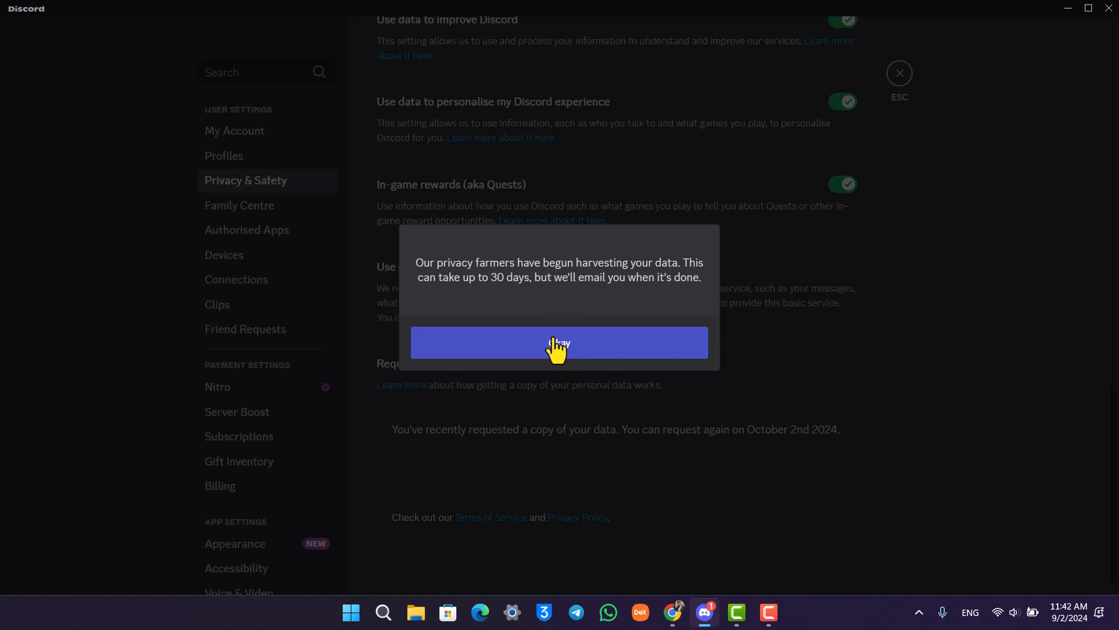
{"action": "left_click", "coordinate": [559, 341]}
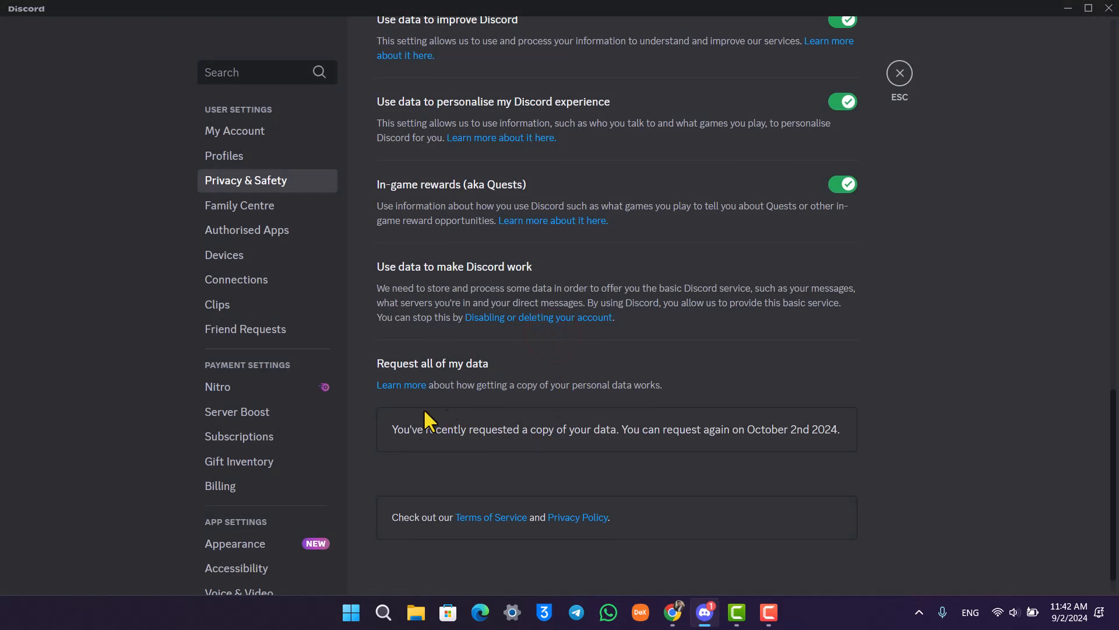
Step: Close User Settings and return to the server's general channel
{"action": "left_click", "coordinate": [899, 72]}
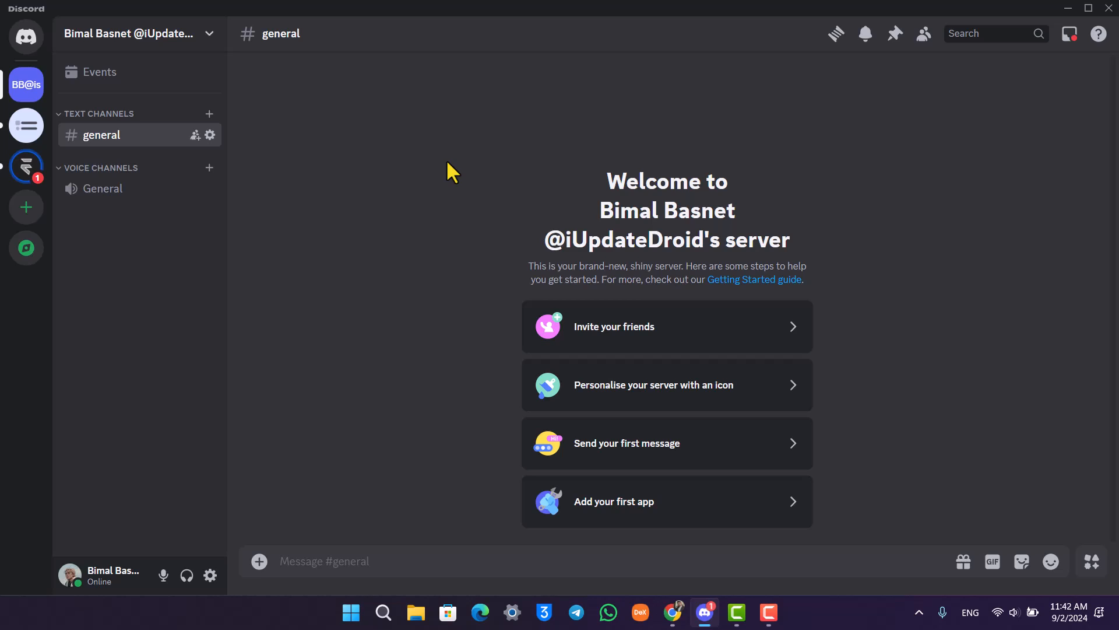
{"action": "mouse_move", "coordinate": [801, 251]}
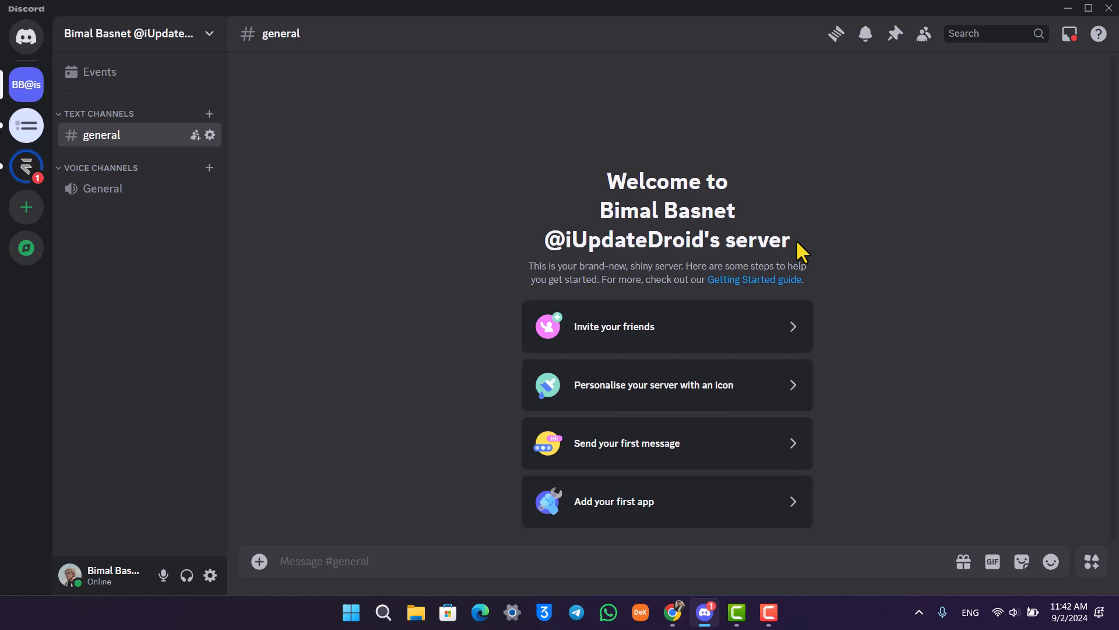
{"action": "mouse_move", "coordinate": [435, 191]}
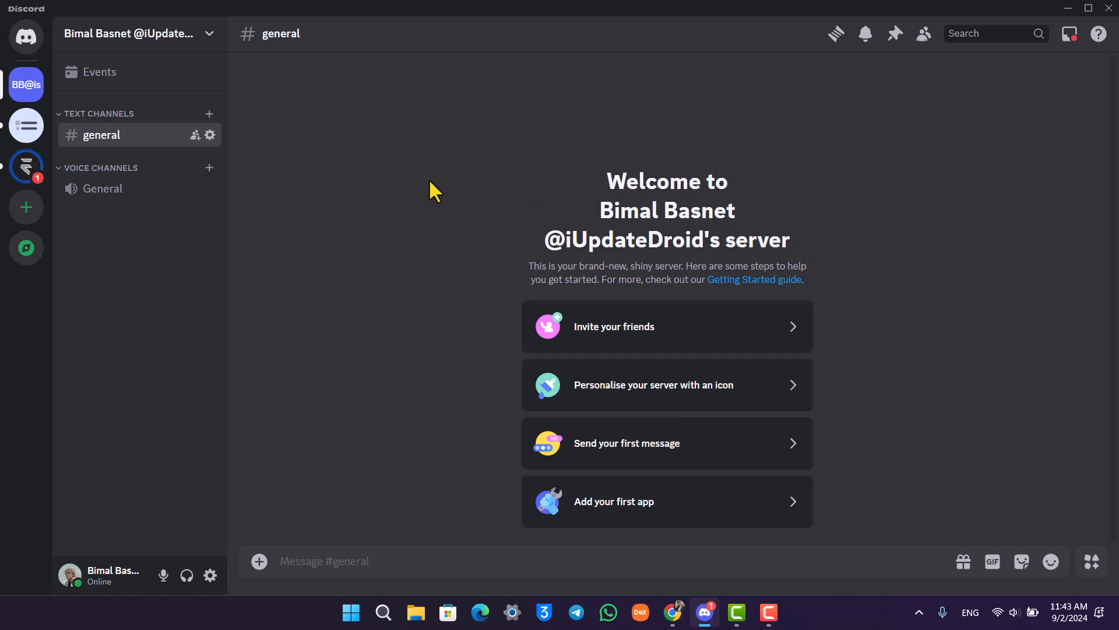